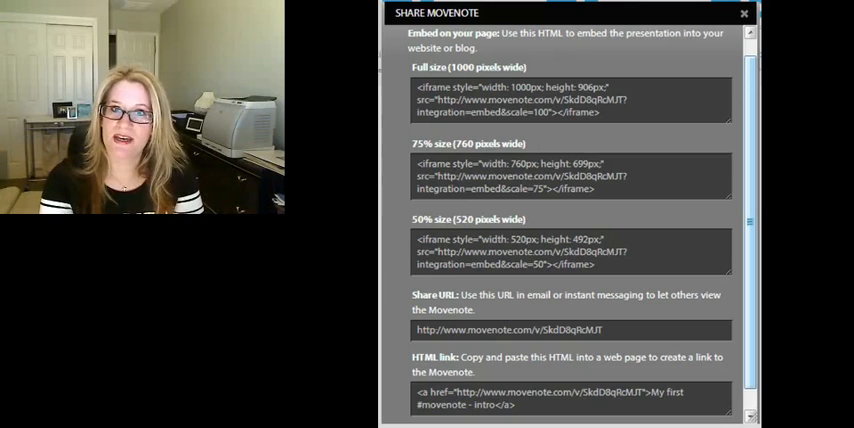
Close the Share Movenote dialog to return to the 'My first #movenote - intro' card
click(744, 12)
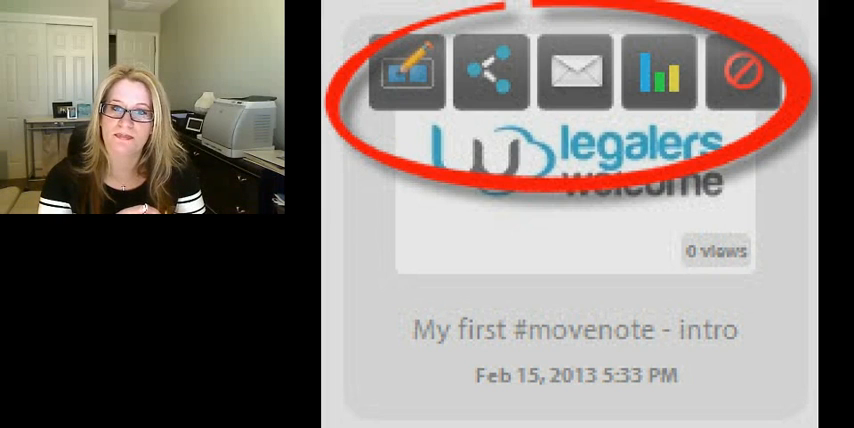
Open the email share form, review recipient and topic 'How to Use MoveNote', then close it
click(576, 69)
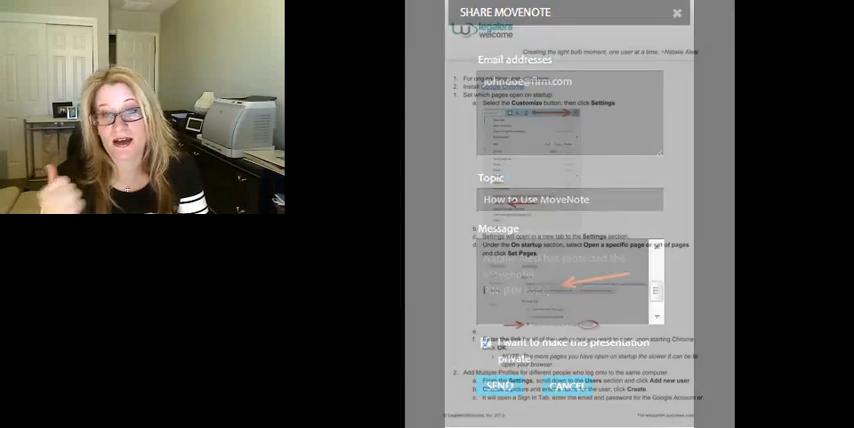
click(677, 12)
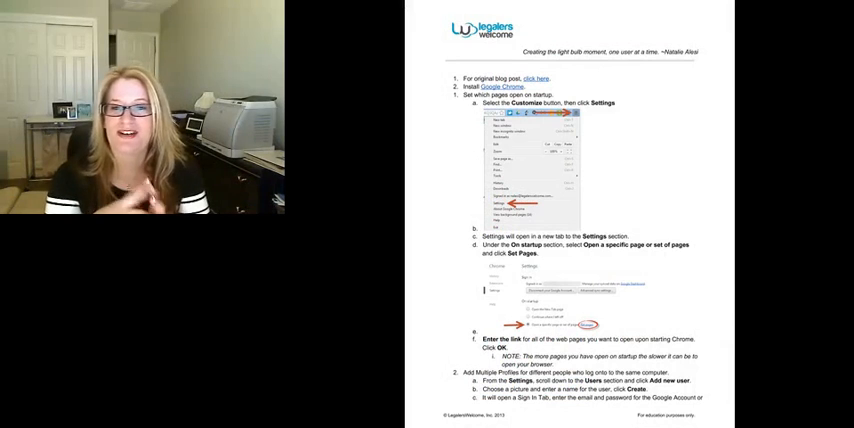